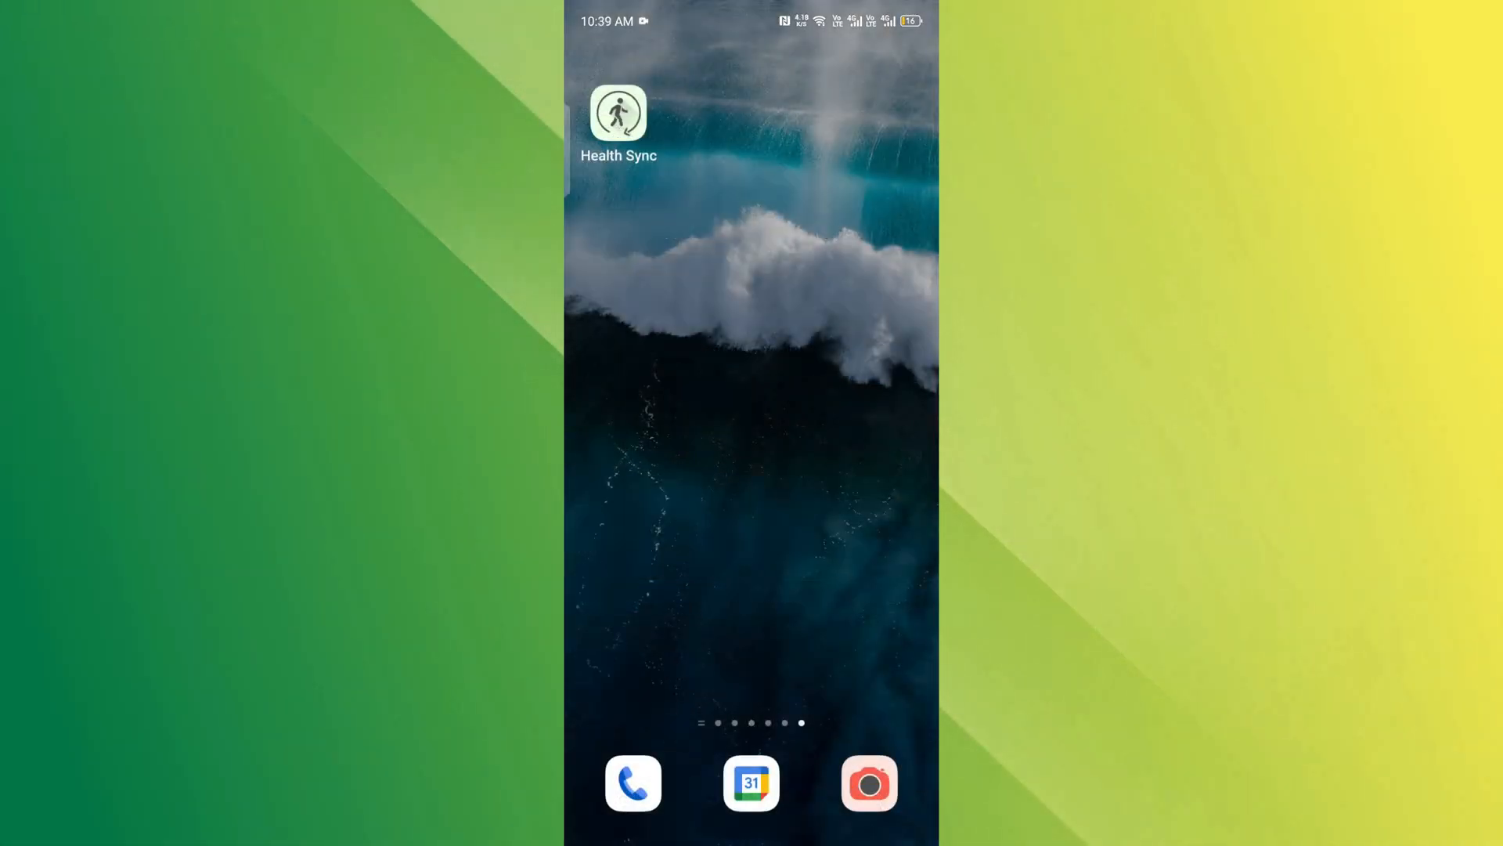
left_click(618, 112)
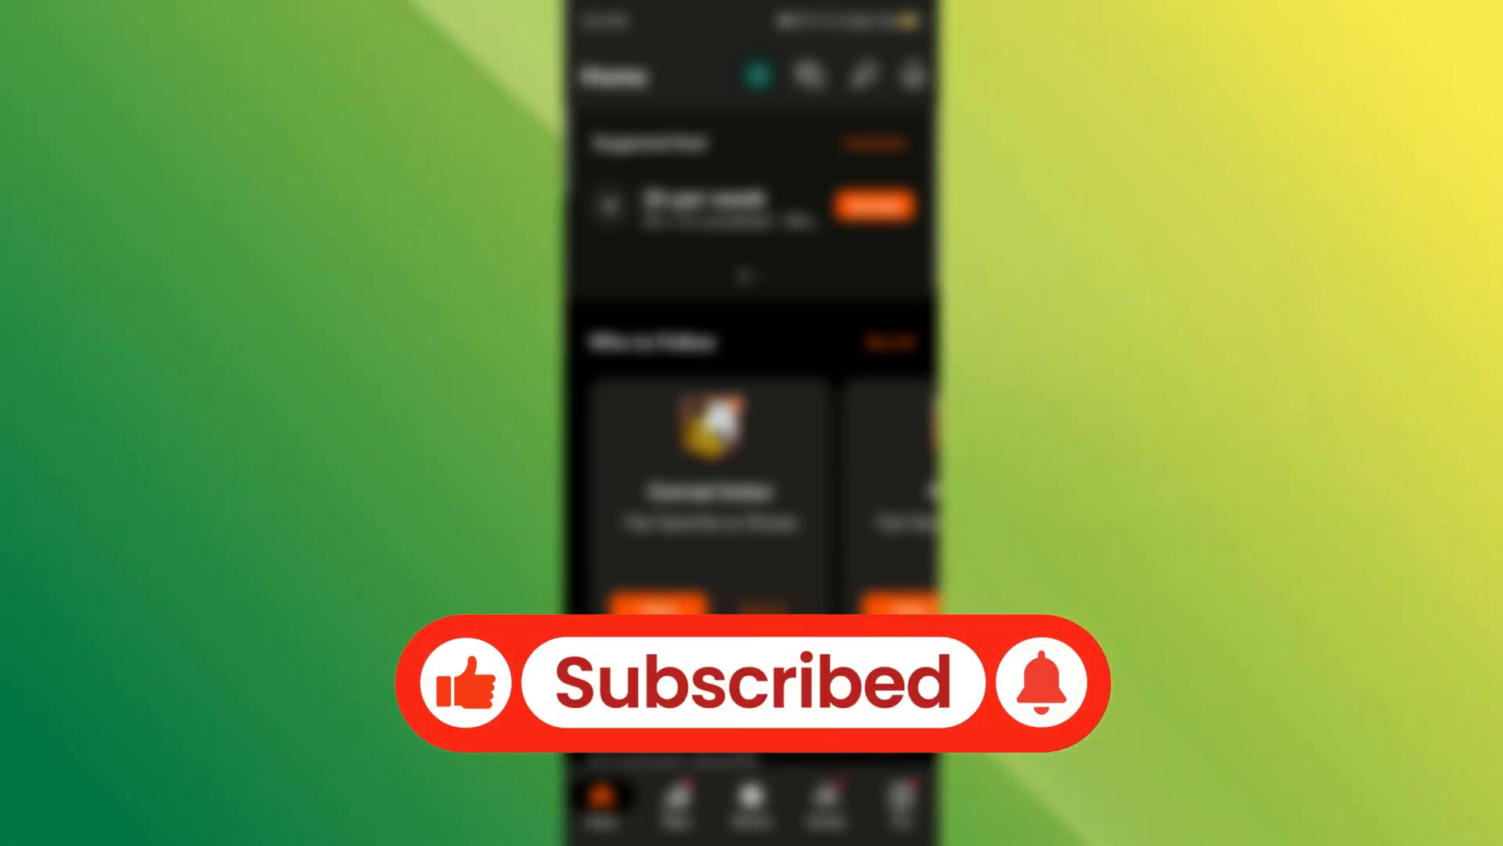
left_click(468, 682)
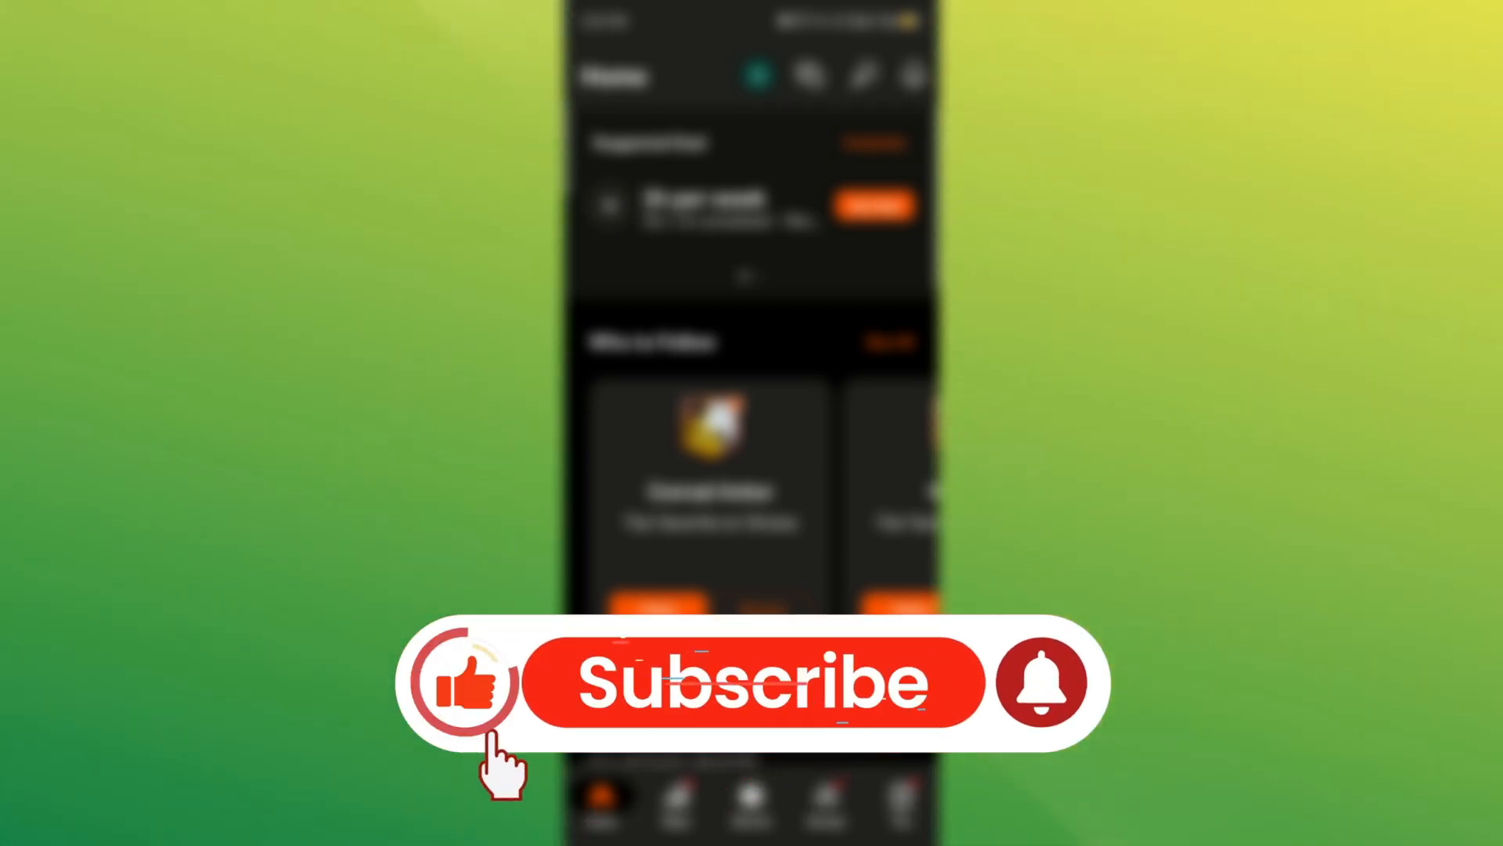